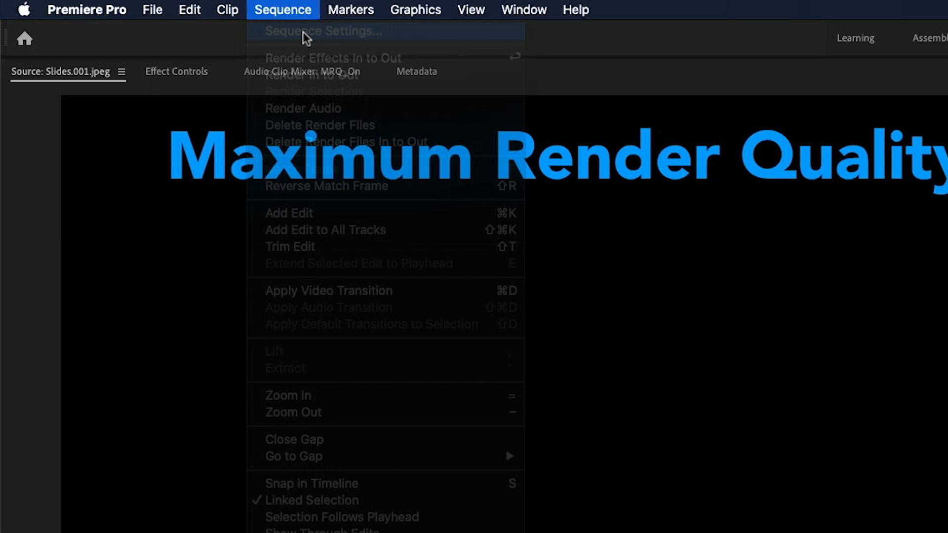
Dismiss the Sequence menu and step the slides forward to '1. What does it do?'
{"action": "left_click", "coordinate": [323, 31]}
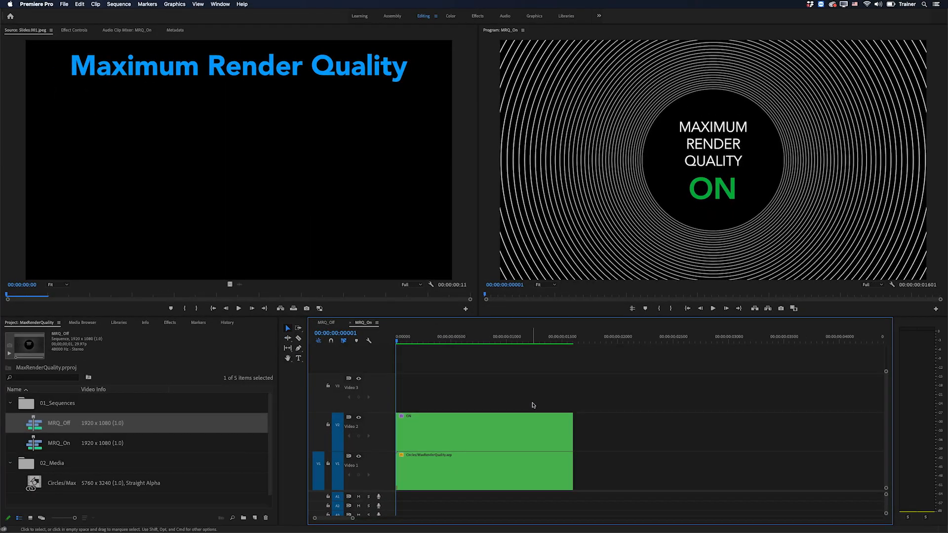
{"action": "left_click", "coordinate": [311, 351]}
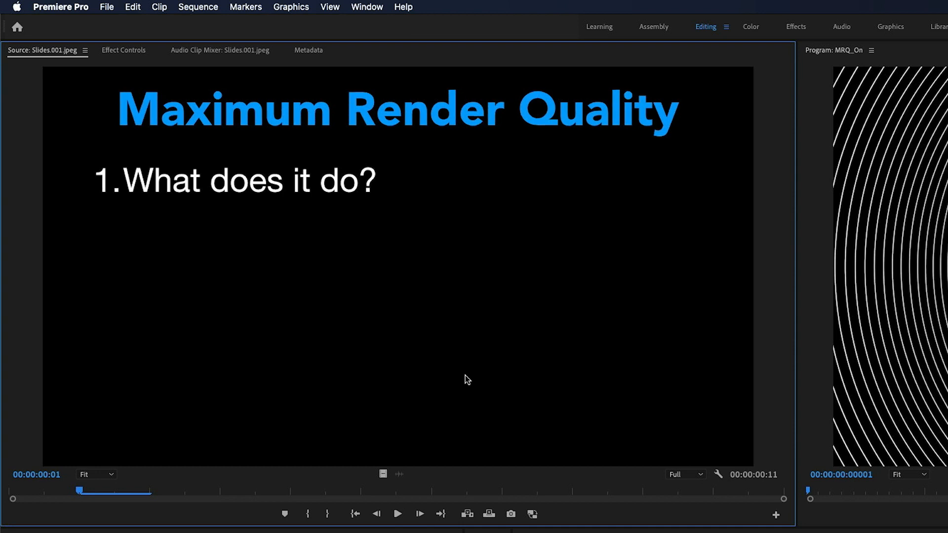
Advance the slide and show the Circles clip's motion settings in Effect Controls, Scale 33.3
{"action": "left_click", "coordinate": [419, 514]}
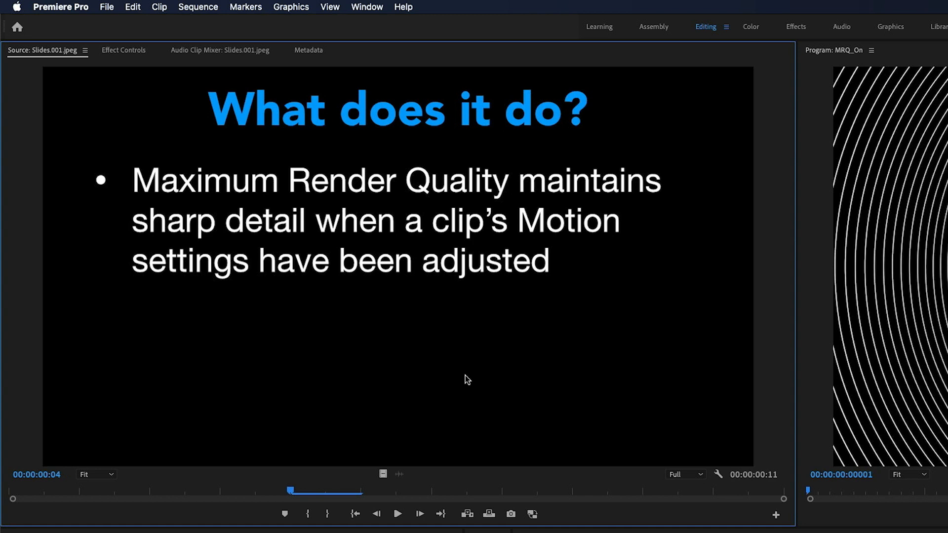
{"action": "mouse_move", "coordinate": [156, 105]}
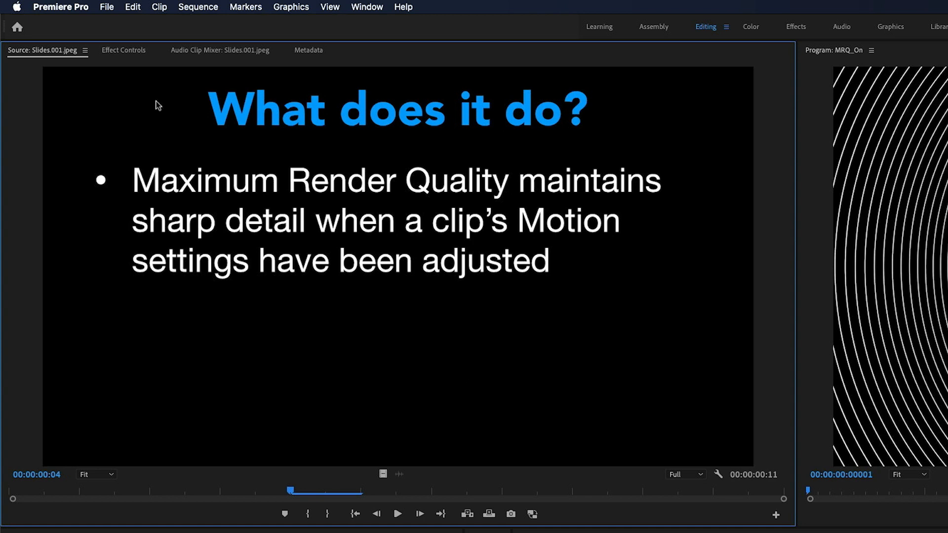
{"action": "left_click", "coordinate": [124, 49]}
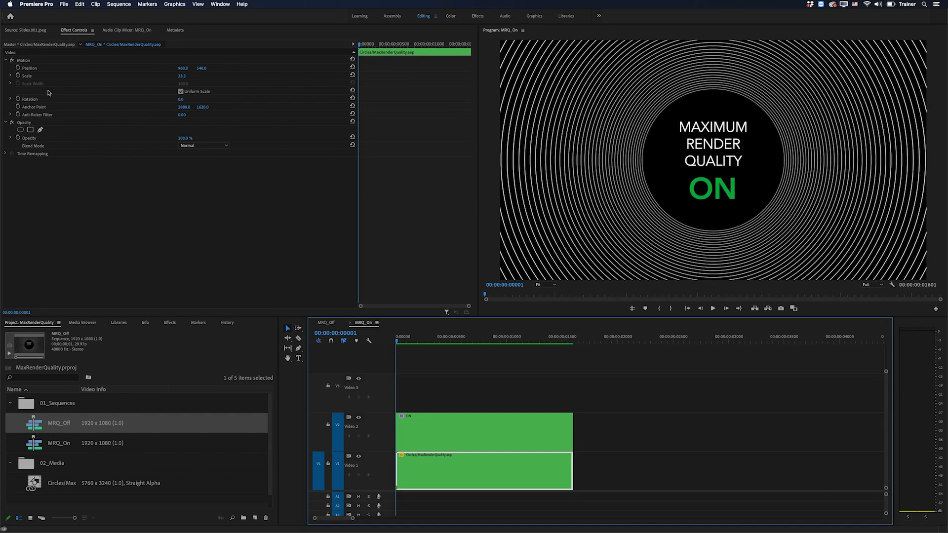
Make MRQ_Off the active sequence with Circles/MaxRenderQuality.aep in the Source Monitor
{"action": "left_click", "coordinate": [61, 482]}
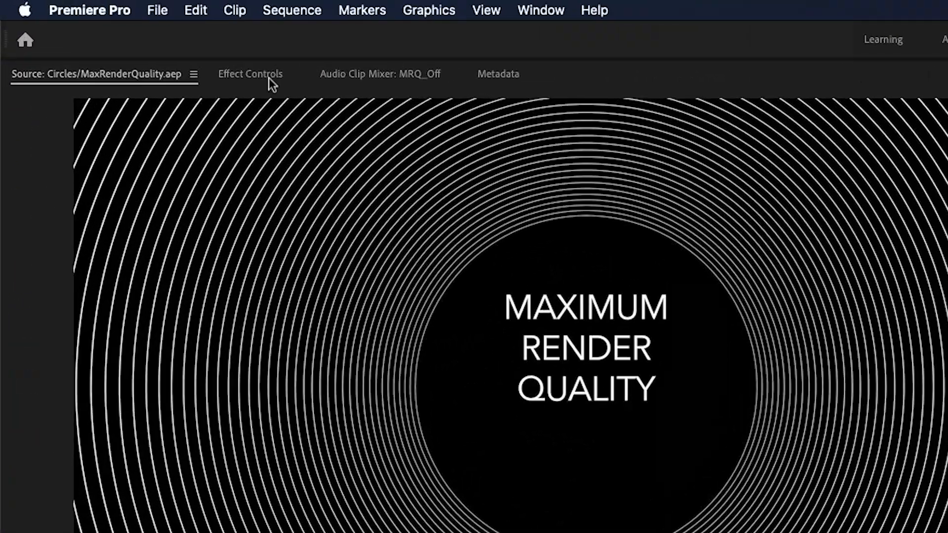
Check the MRQ_Off clip's motion settings, return to MRQ_On and advance to the Sequence Setting slide
{"action": "left_click", "coordinate": [249, 74]}
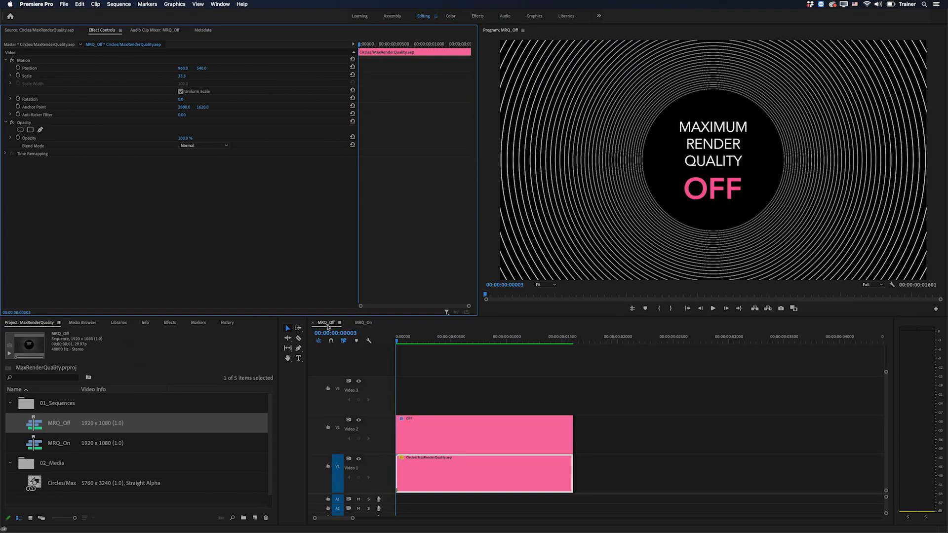
{"action": "mouse_move", "coordinate": [328, 326]}
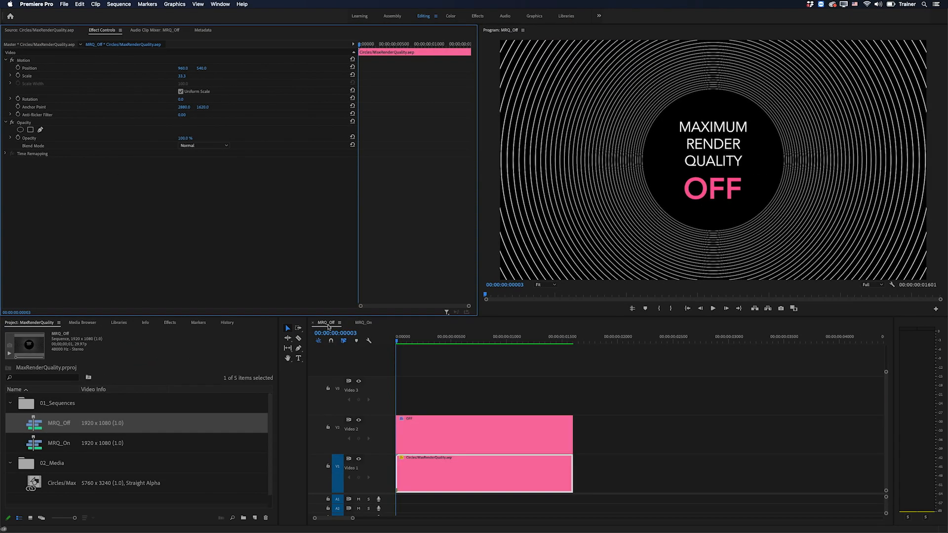
{"action": "left_click", "coordinate": [362, 322]}
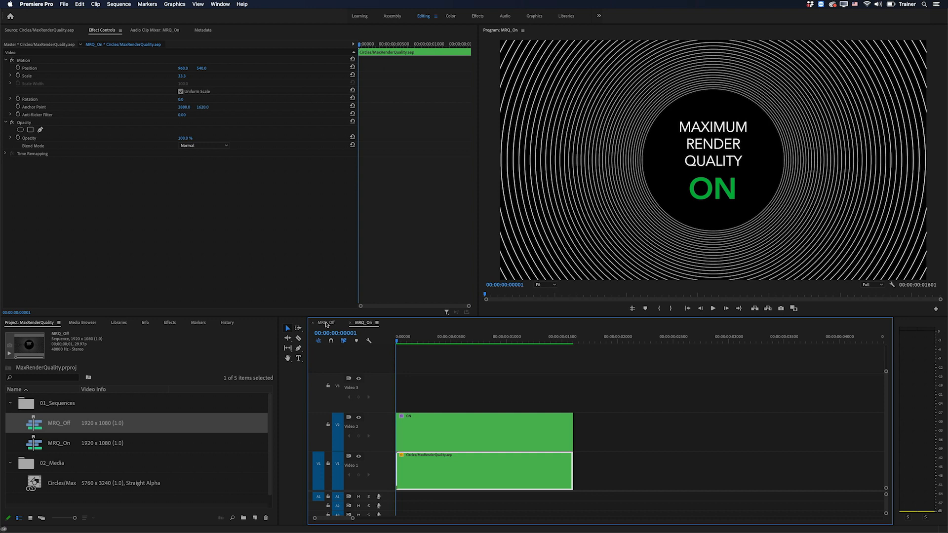
{"action": "left_click", "coordinate": [325, 322]}
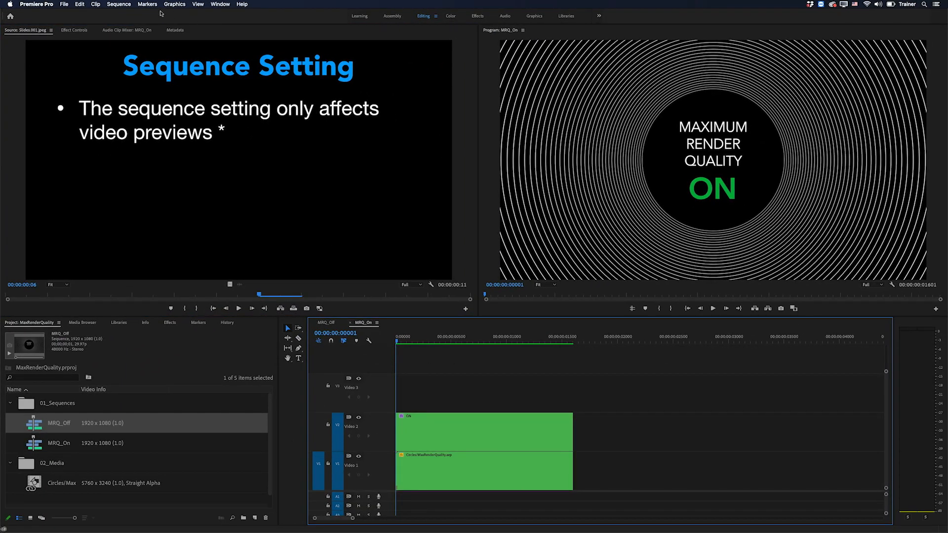
{"action": "left_click", "coordinate": [119, 4]}
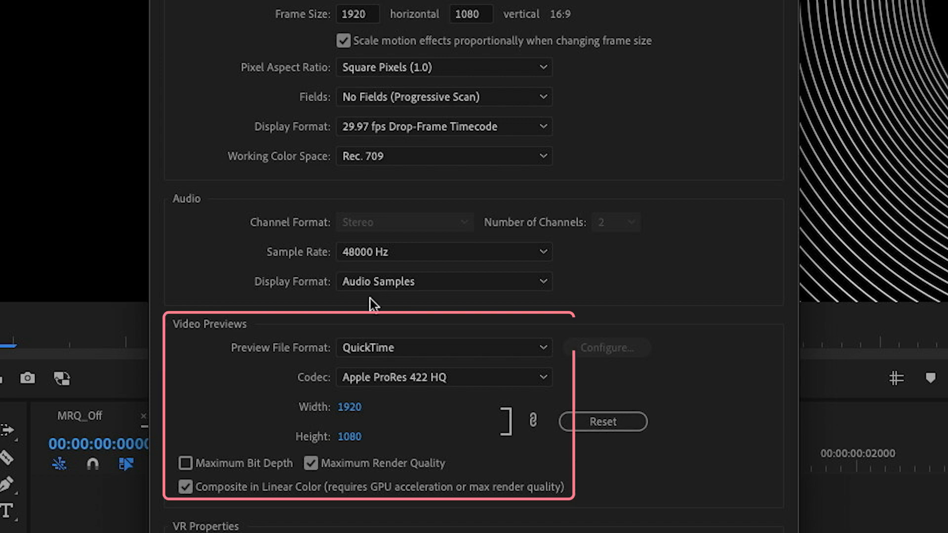
{"action": "mouse_move", "coordinate": [203, 418]}
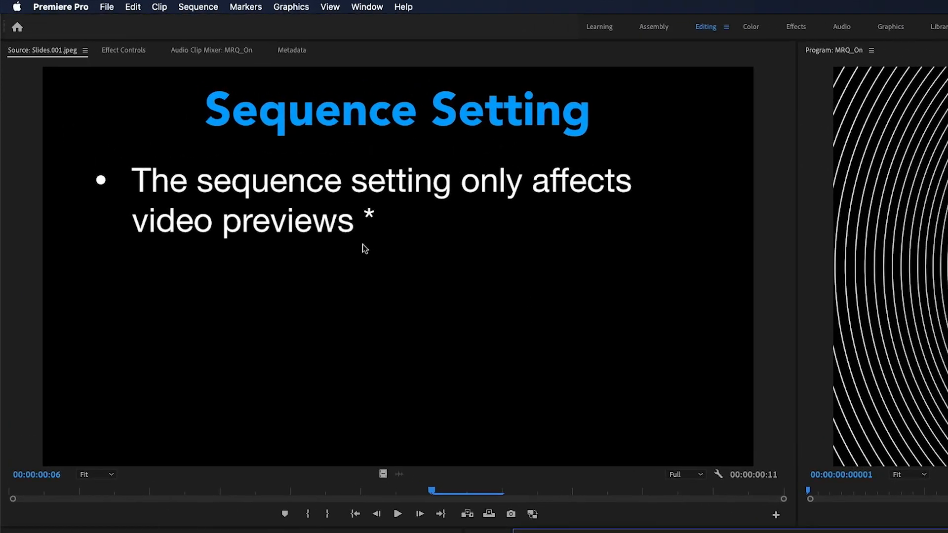
{"action": "mouse_move", "coordinate": [368, 247]}
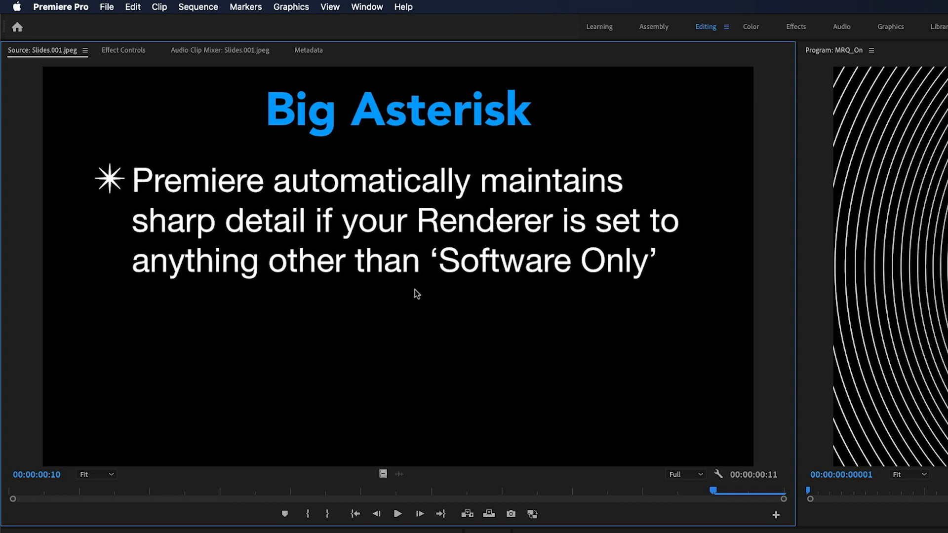
{"action": "mouse_move", "coordinate": [225, 72]}
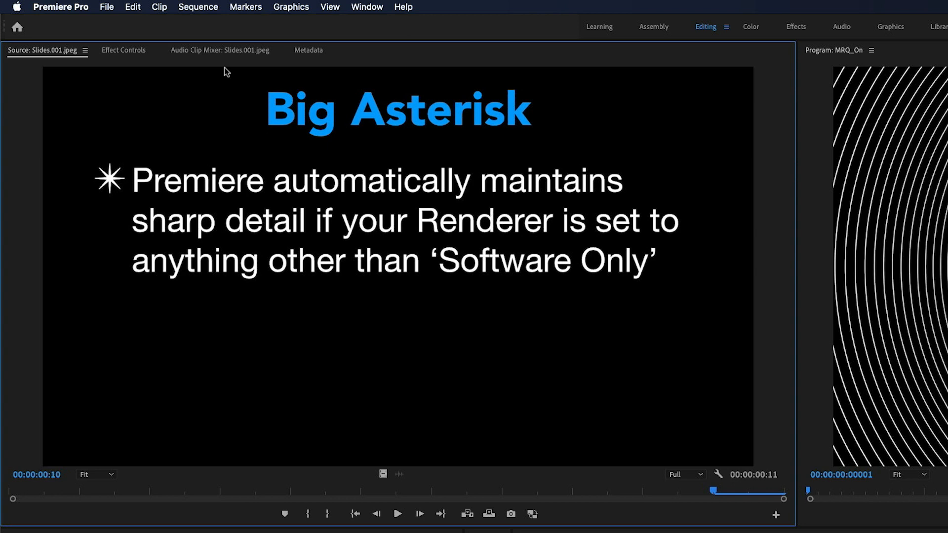
Bring up the project's General settings showing the Mercury Playback Engine (Metal) renderer
{"action": "left_click", "coordinate": [108, 6]}
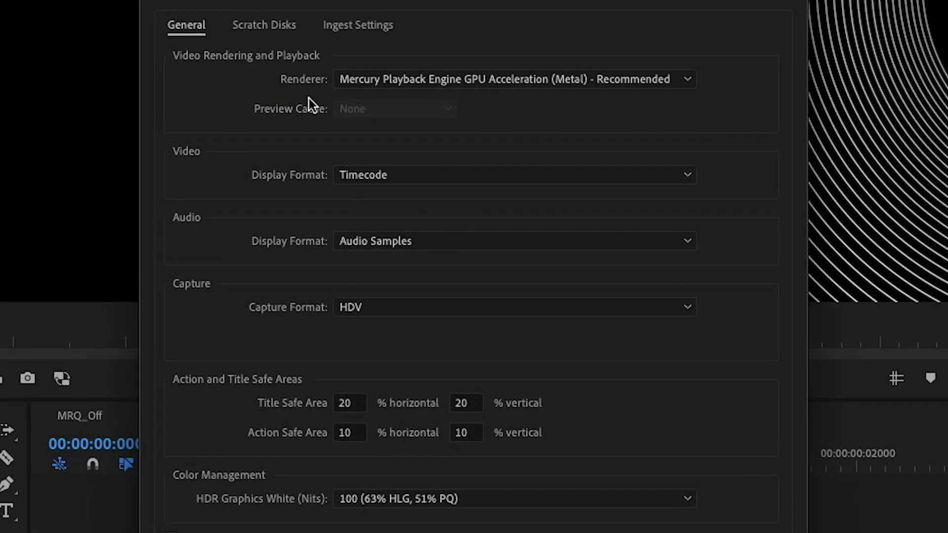
Review the renderer choices (Metal, OpenCL, Software Only), keep Metal and dismiss Project Settings
{"action": "left_click", "coordinate": [512, 79]}
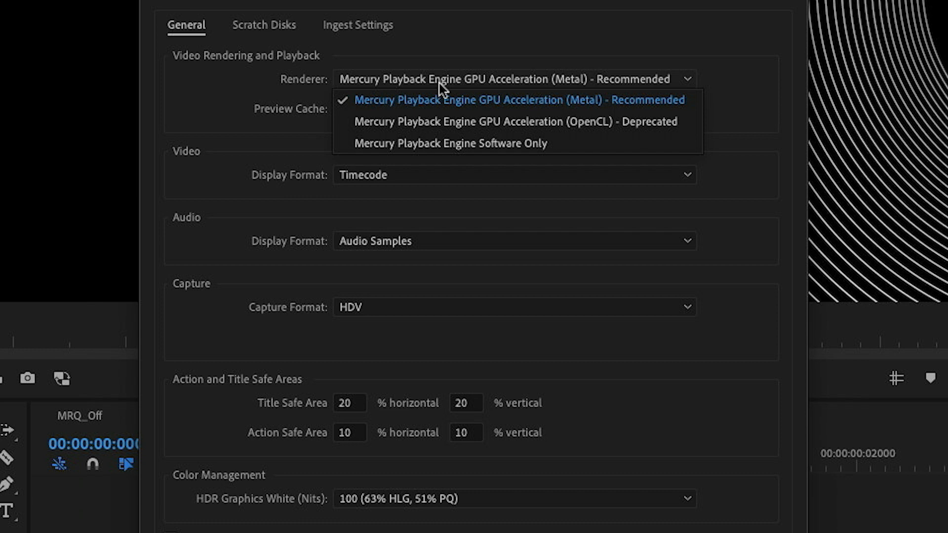
{"action": "mouse_move", "coordinate": [471, 122]}
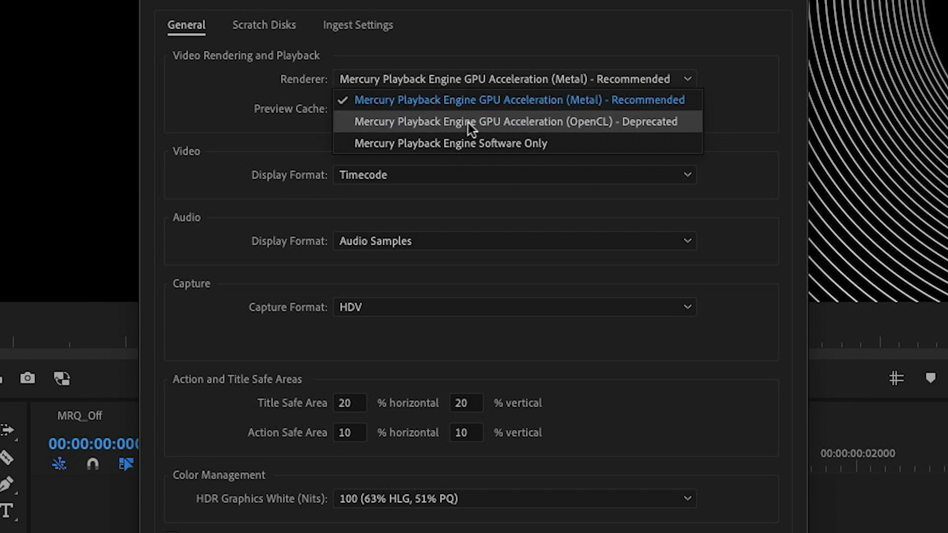
{"action": "mouse_move", "coordinate": [471, 144]}
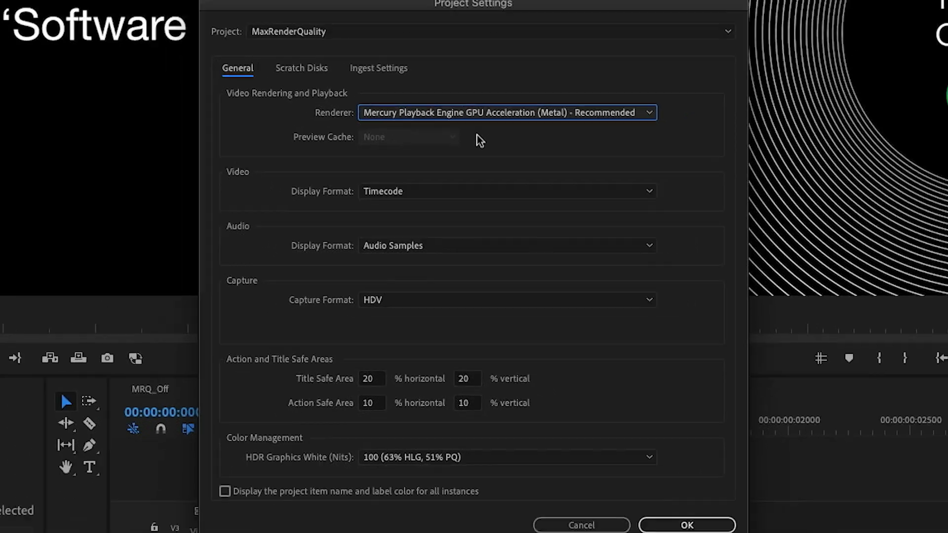
{"action": "left_click", "coordinate": [686, 525]}
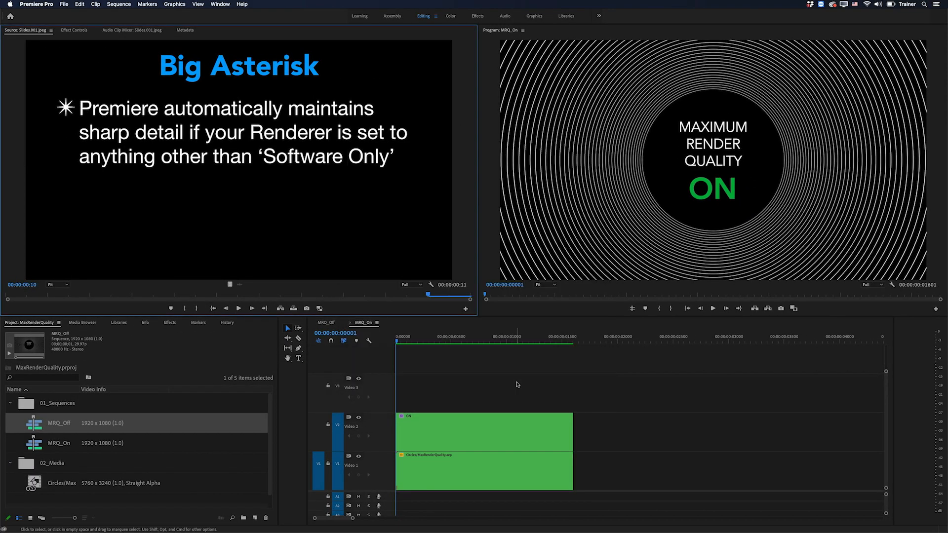